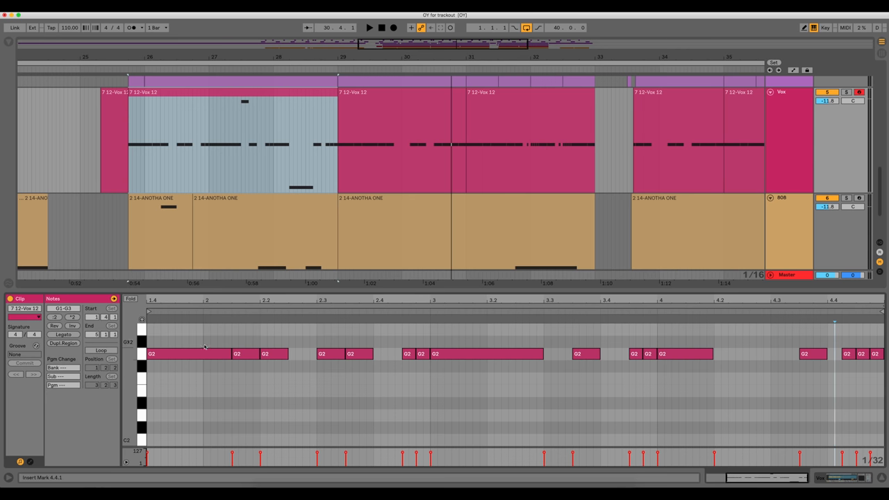
Hide the Detail View so the arrangement tracks fill the screen
left_click(245, 354)
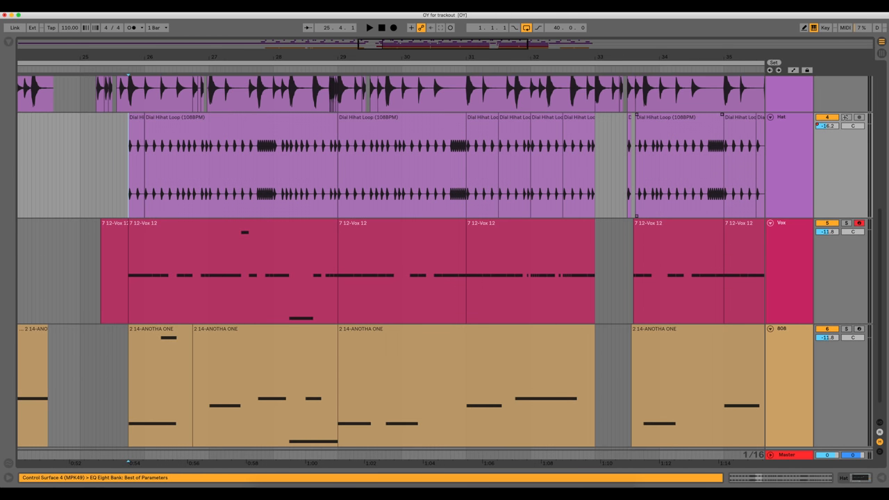
Load a Glue Compressor with Soft clip enabled and a Limiter onto the Master track
left_click(369, 28)
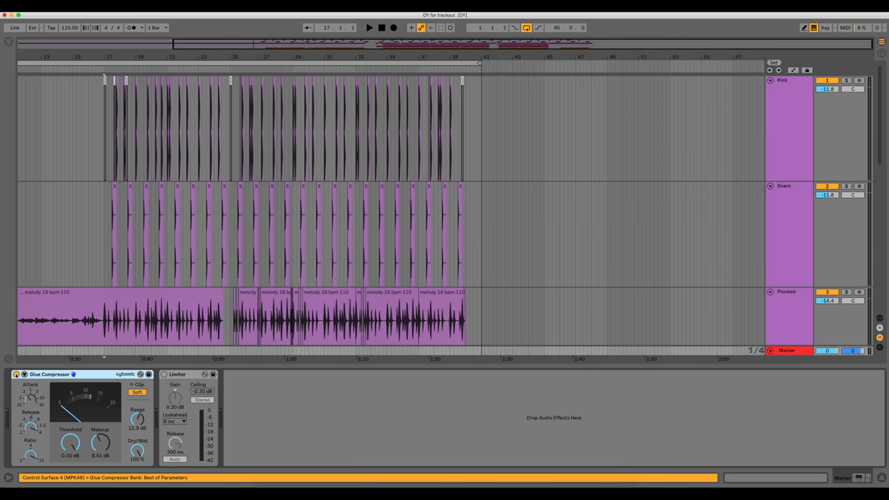
left_click(369, 27)
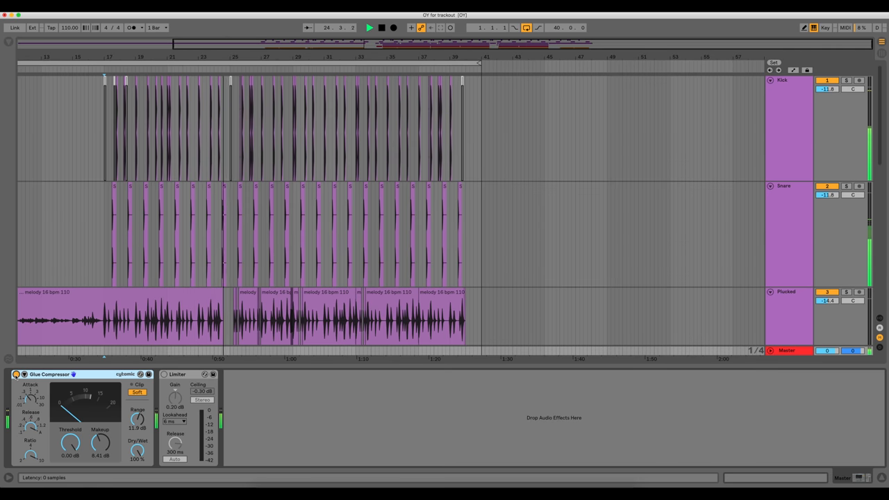
left_click(381, 28)
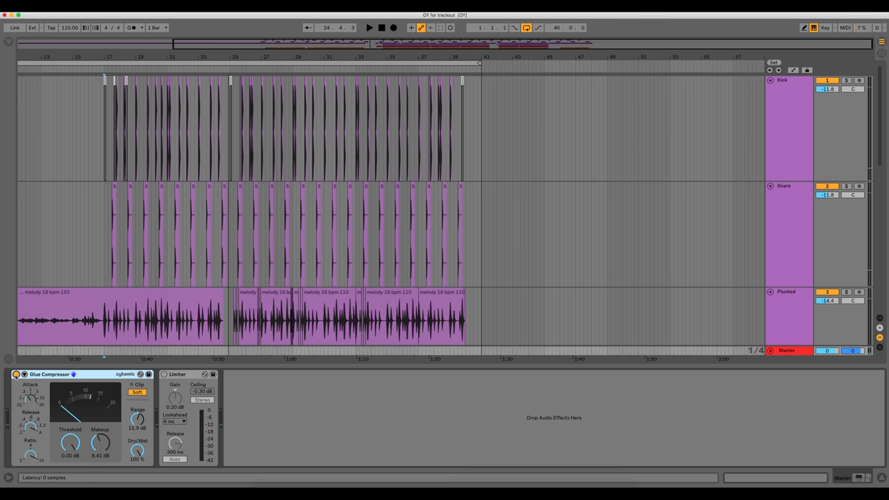